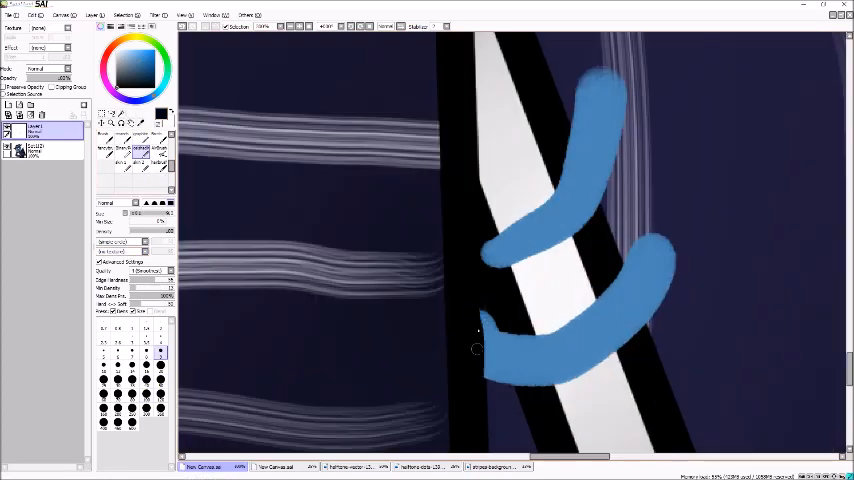
- Bring up the Hue and Saturation adjustment for the whole singer illustration
left_click(496, 464)
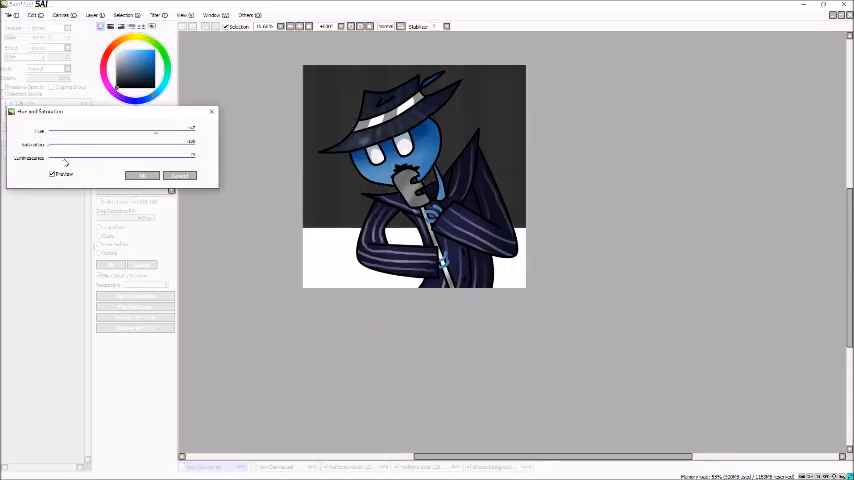
- Apply the colour adjustment, resize the canvas smaller, and switch to the halftone dot document
left_click(140, 176)
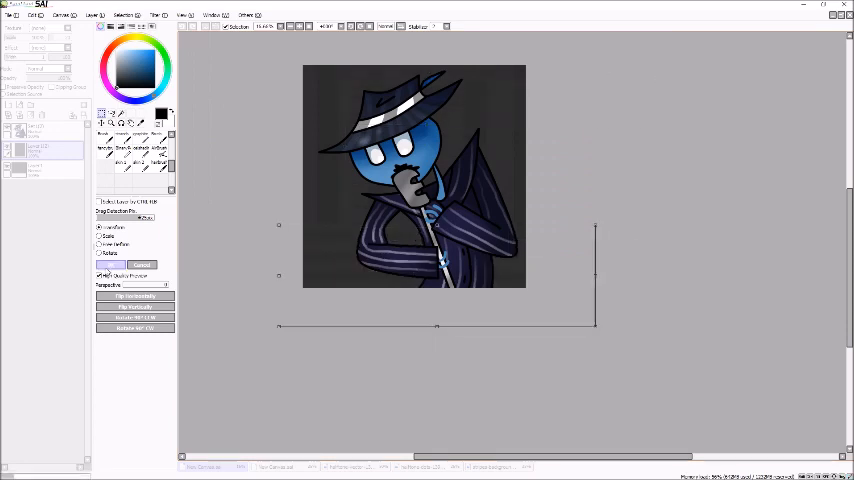
left_click(184, 18)
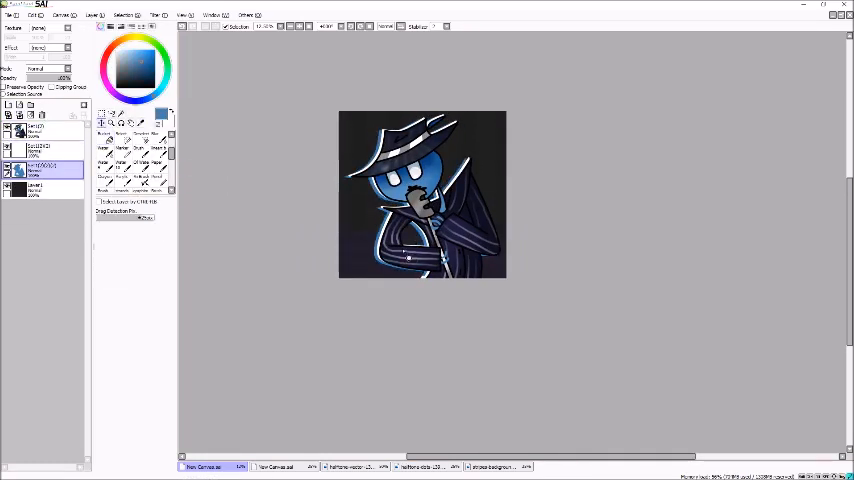
left_click(422, 468)
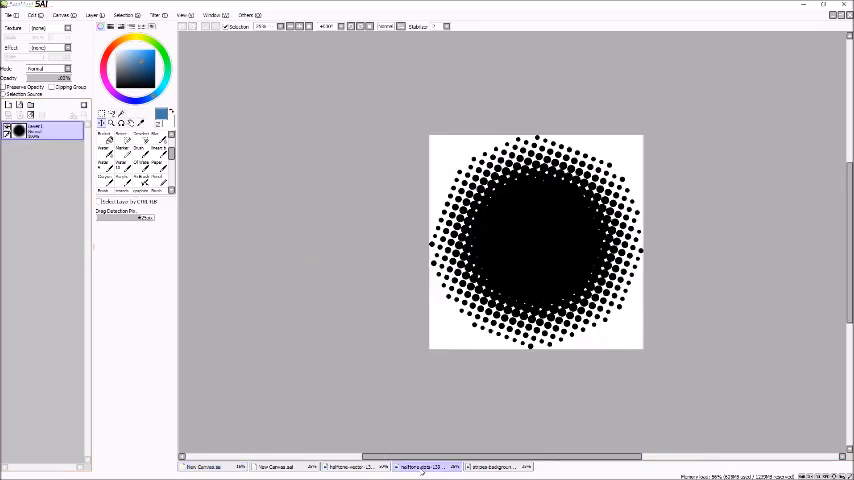